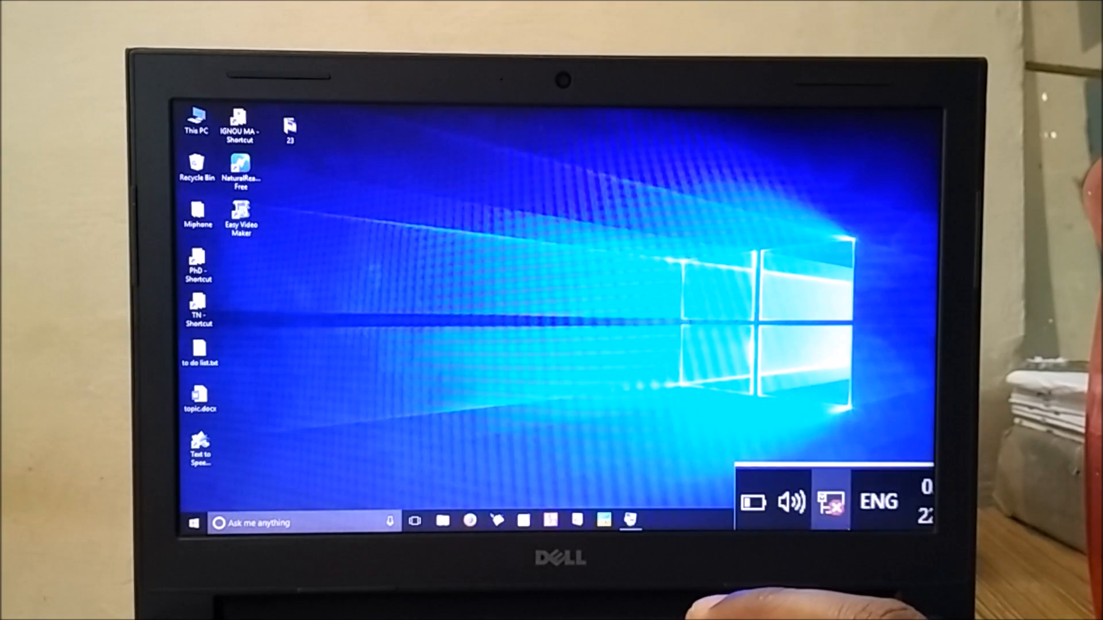
Bring up the Start-button quick-access menu with Network Connections and Device Manager
left_click(833, 500)
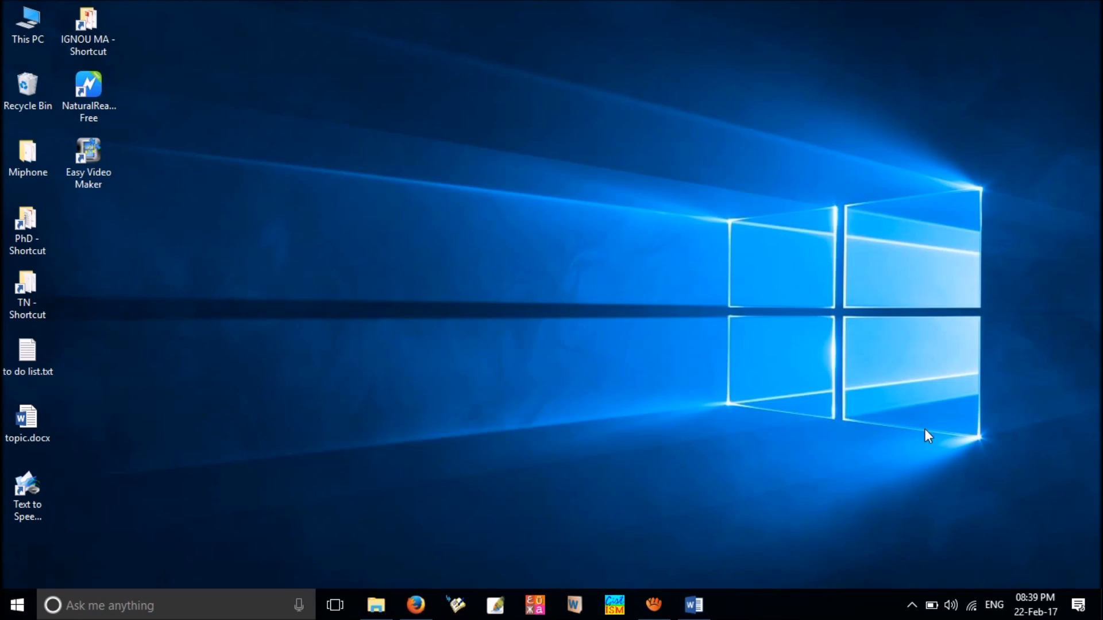
mouse_move(953, 470)
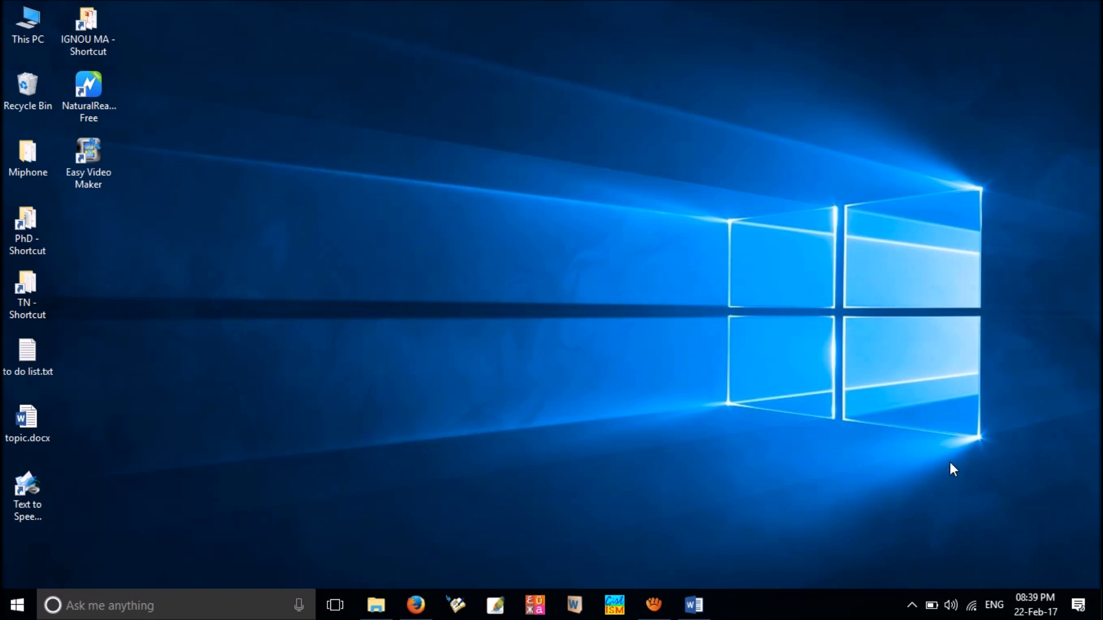
mouse_move(765, 455)
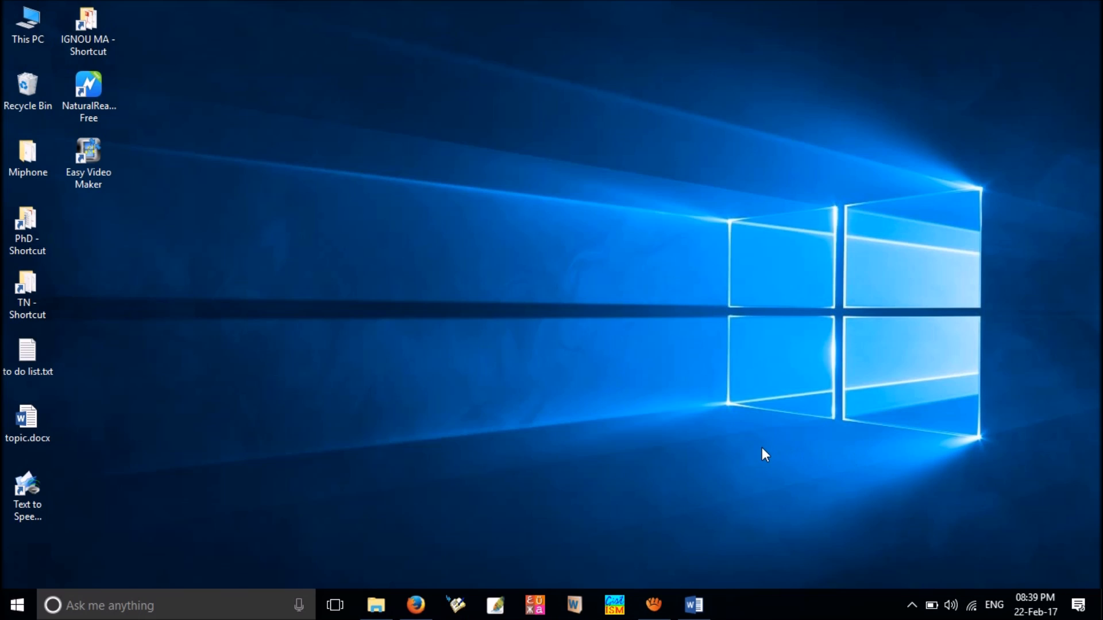
mouse_move(127, 512)
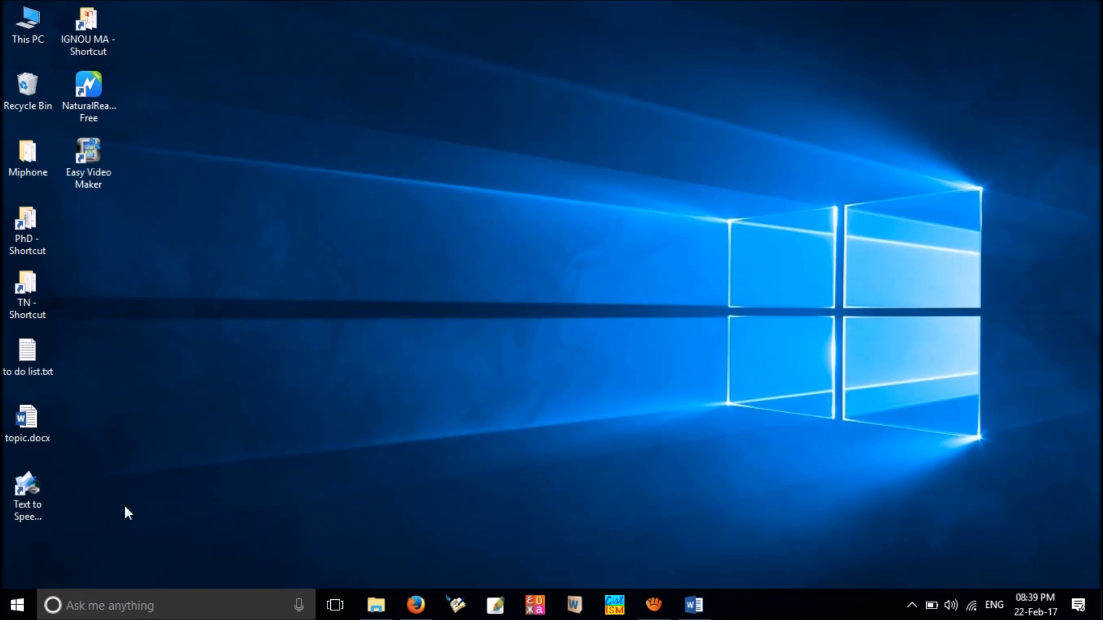
right_click(15, 605)
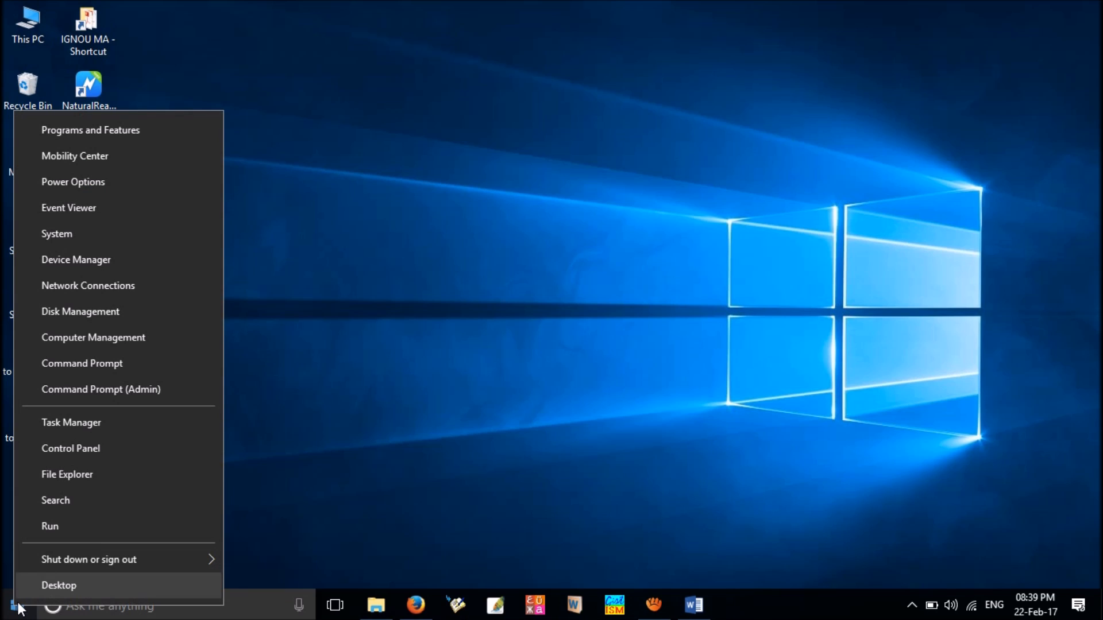
mouse_move(93, 337)
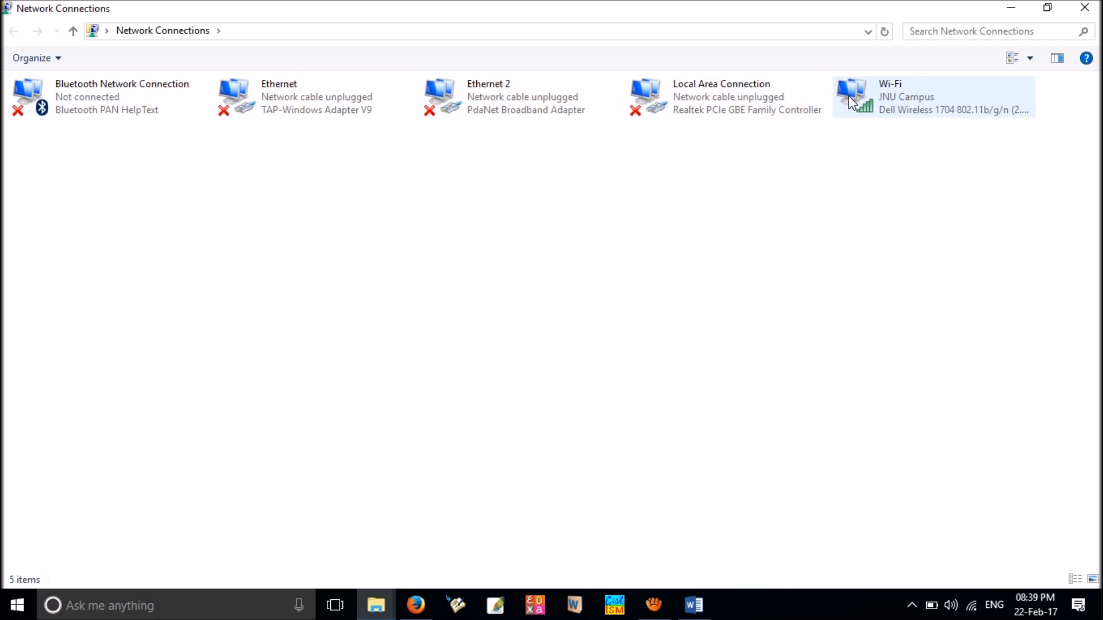
mouse_move(901, 100)
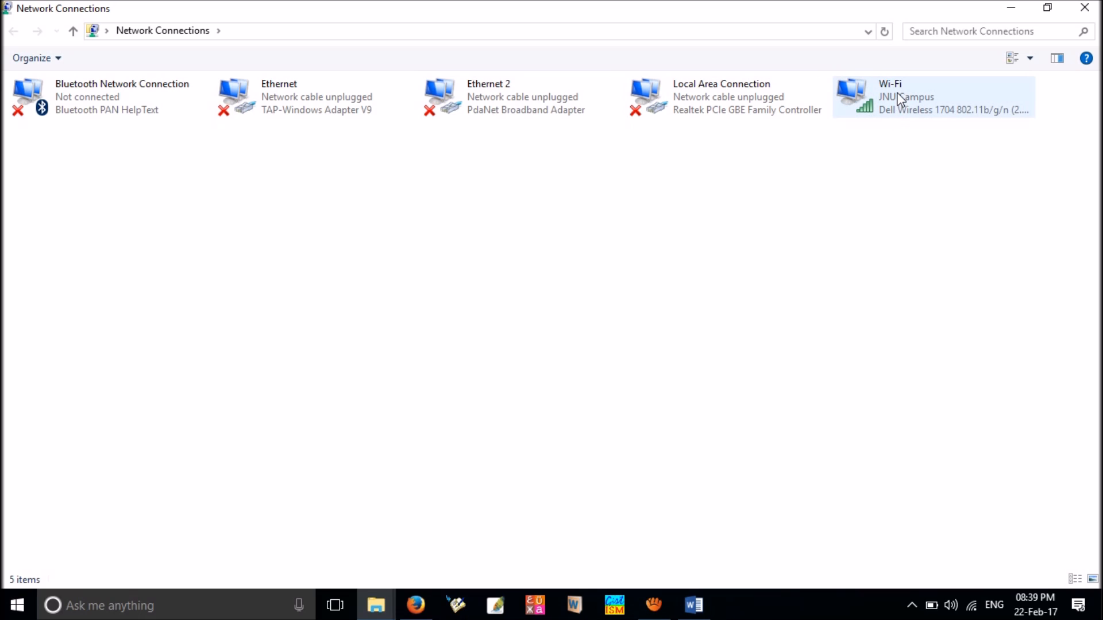
mouse_move(908, 99)
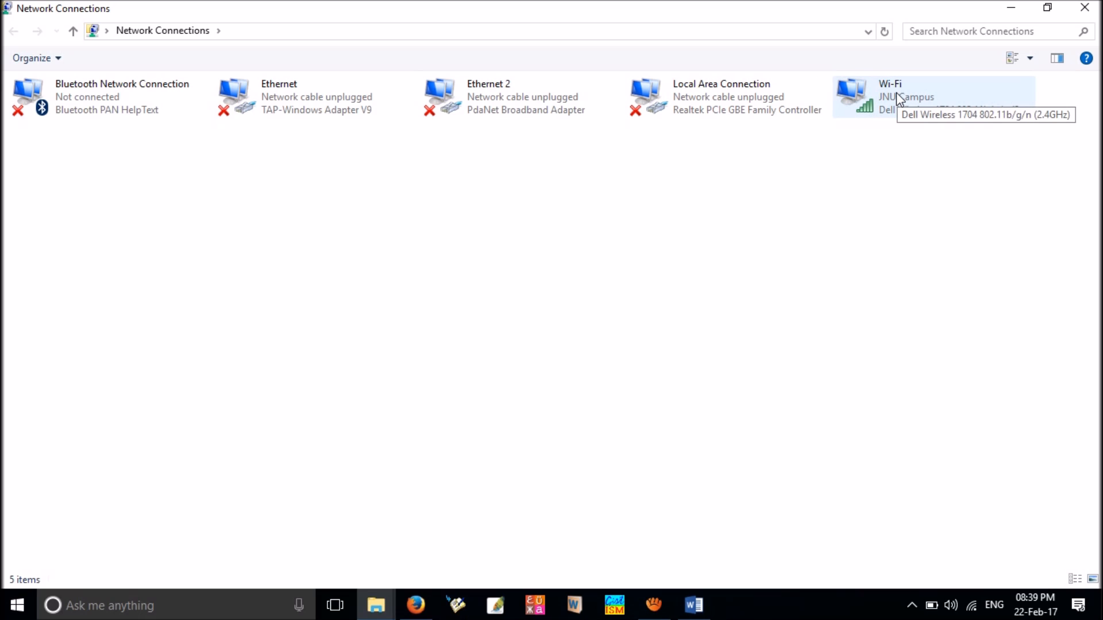
mouse_move(915, 97)
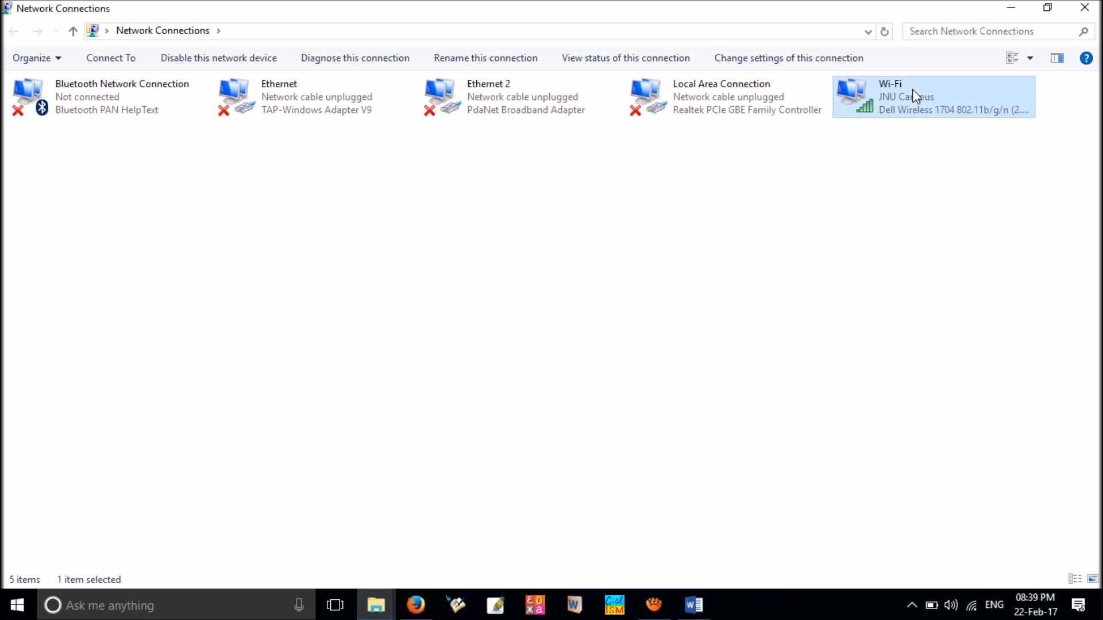
Bring up the Wi-Fi adapter's menu with Disable, Status and Properties
right_click(914, 97)
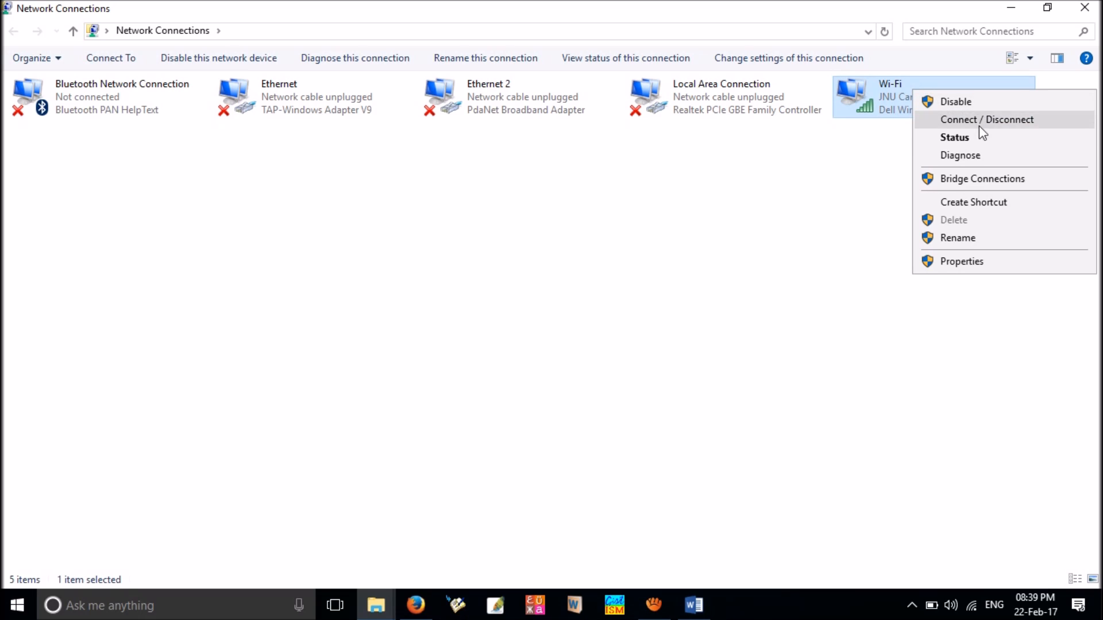
mouse_move(981, 106)
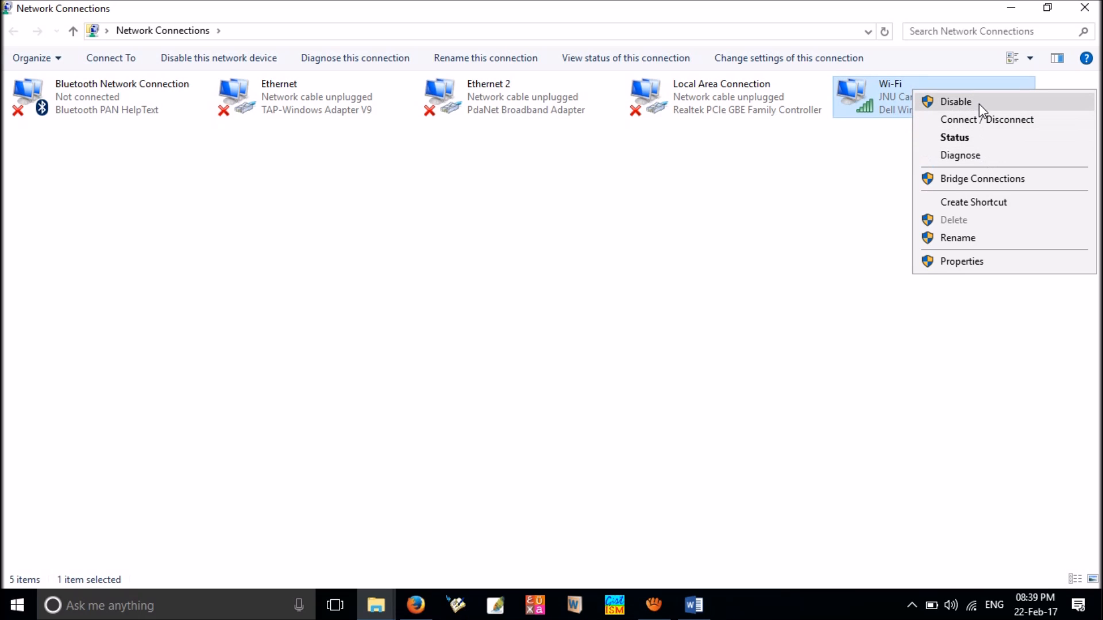
mouse_move(859, 172)
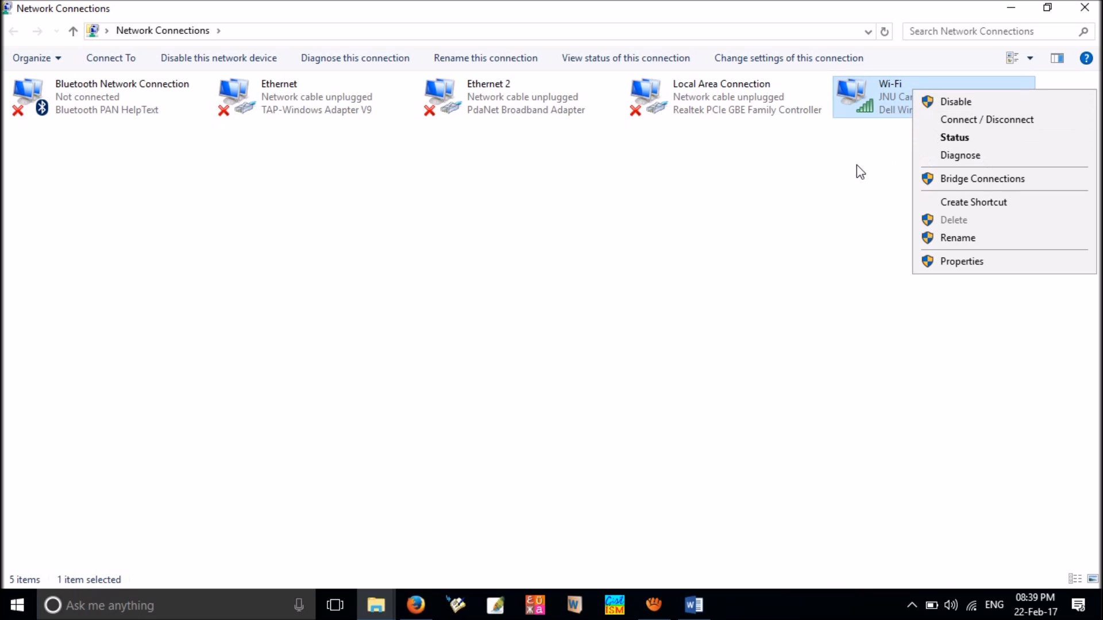
mouse_move(945, 101)
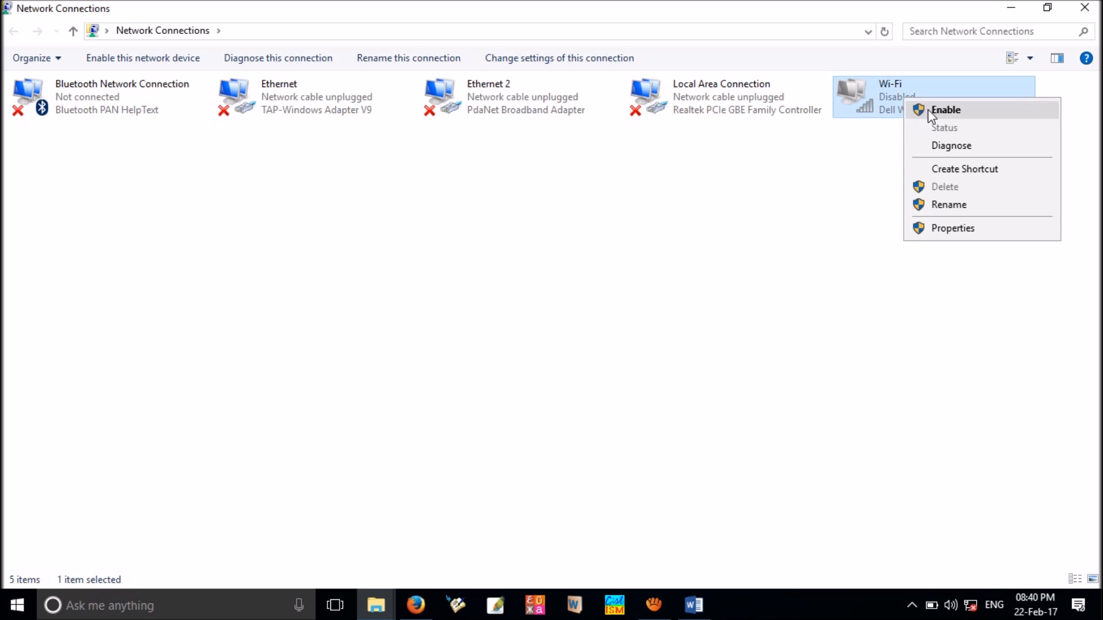
Enable the Wi-Fi adapter so it reconnects to JNU Campus
left_click(944, 109)
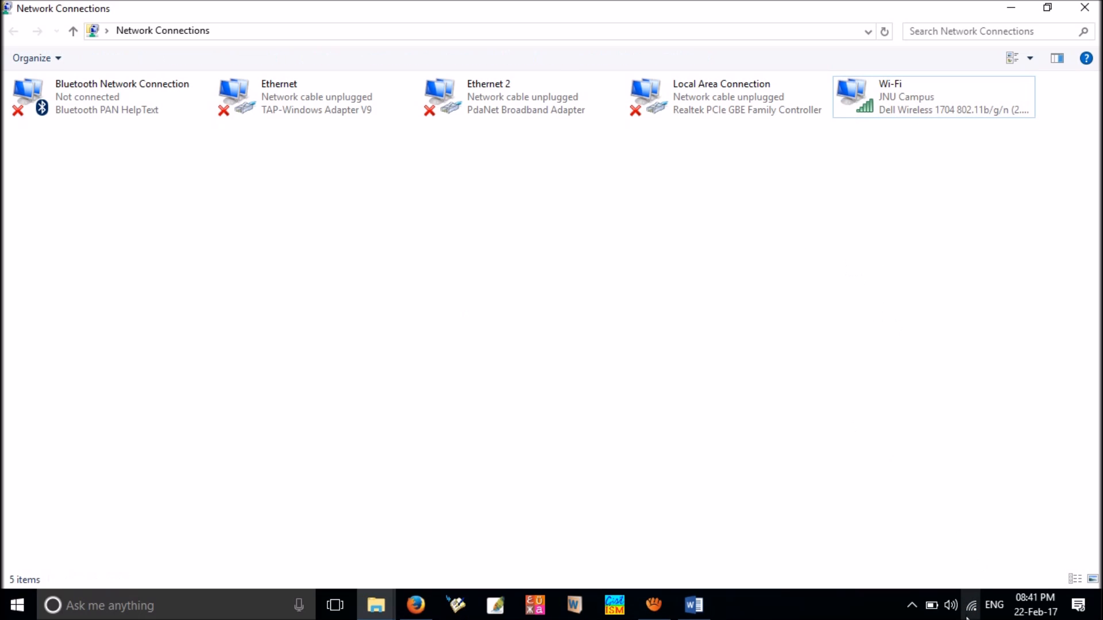
mouse_move(1001, 514)
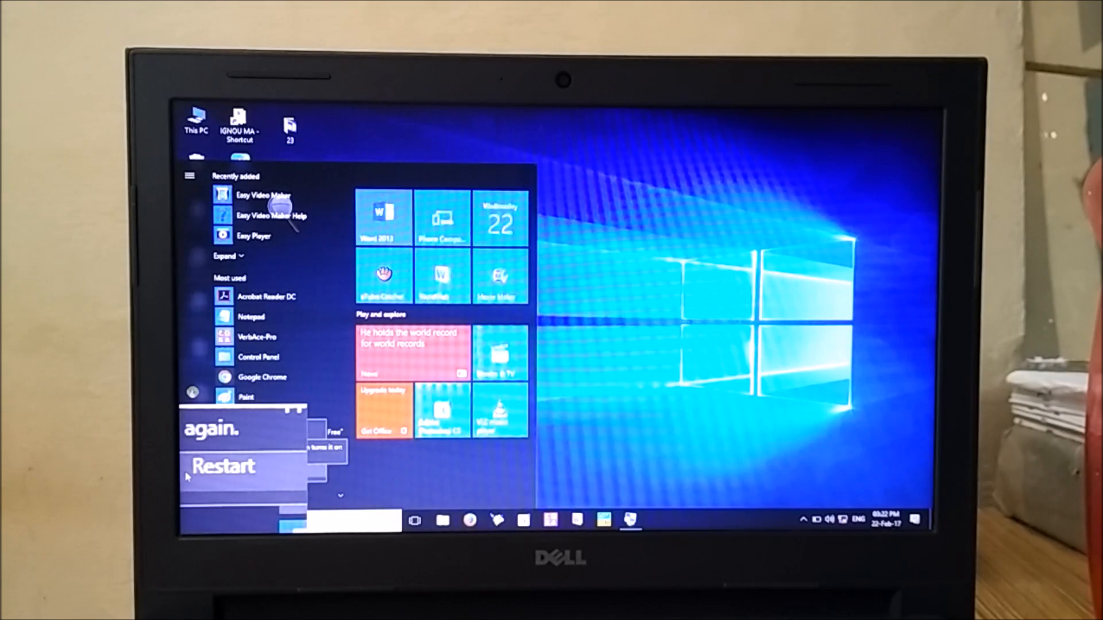
Restart the laptop and press F2 at boot to enter firmware setup
left_click(224, 466)
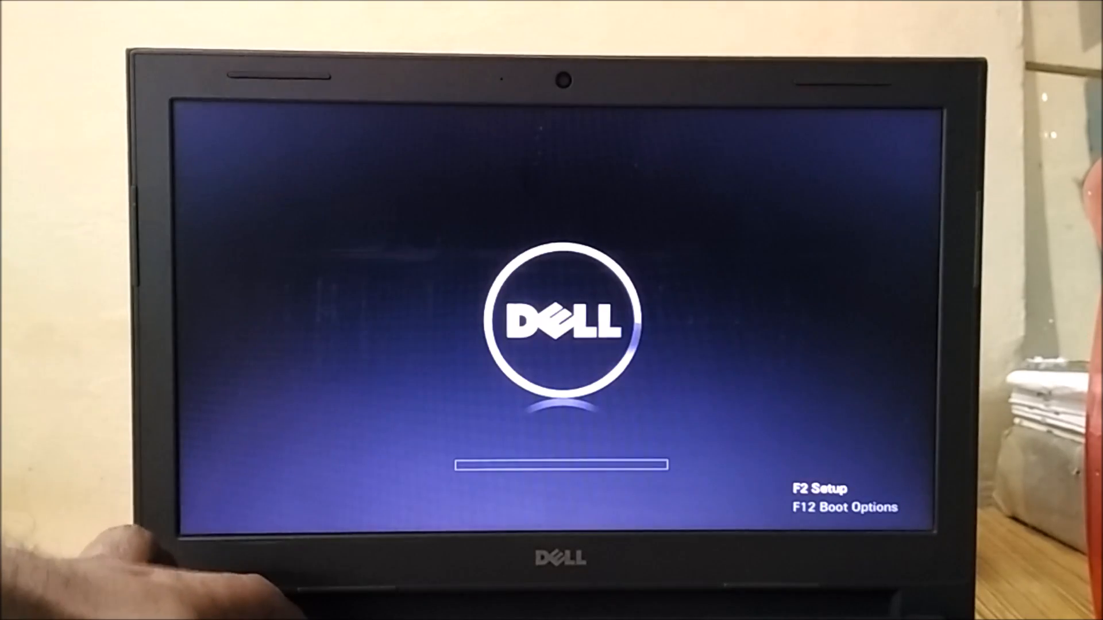
key("f2")
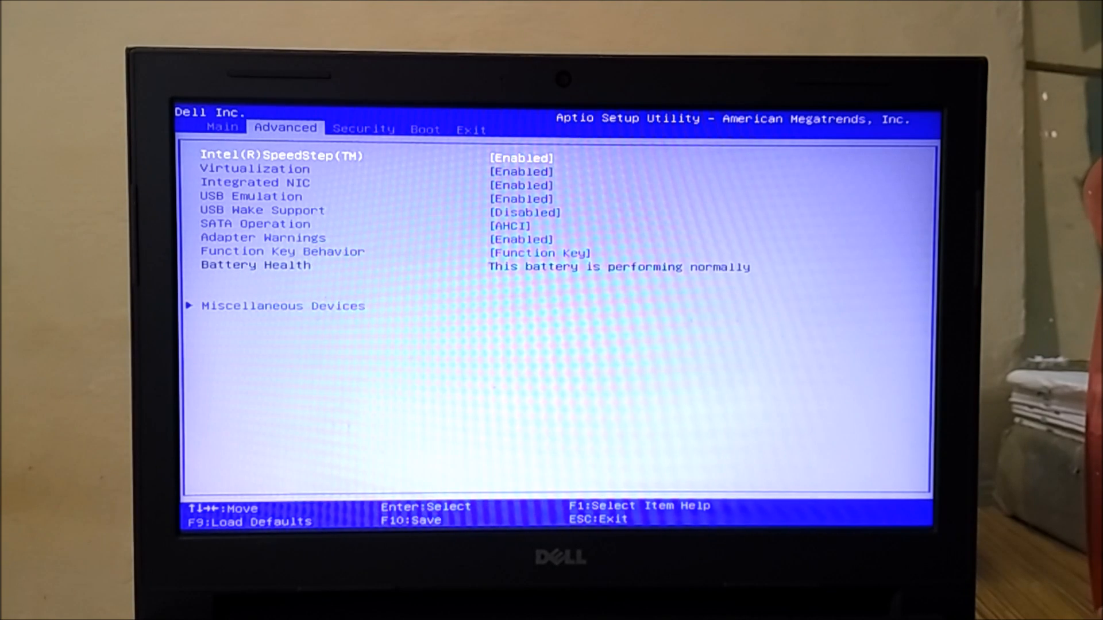
Open Miscellaneous Devices from the Advanced tab, showing Internal WLAN Disabled
key("down")
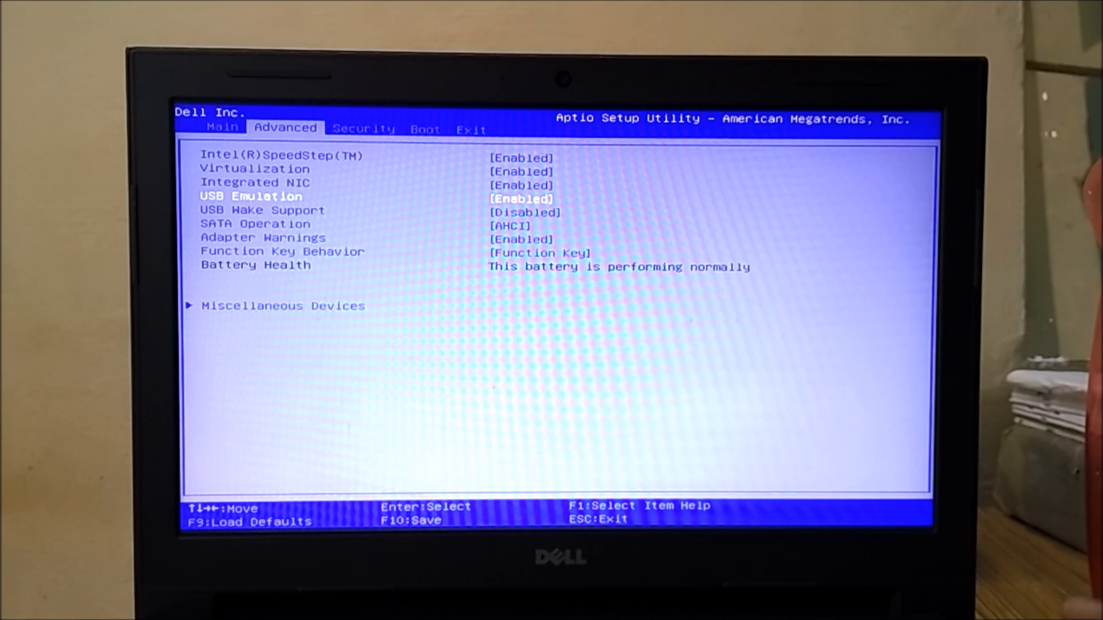
key("down")
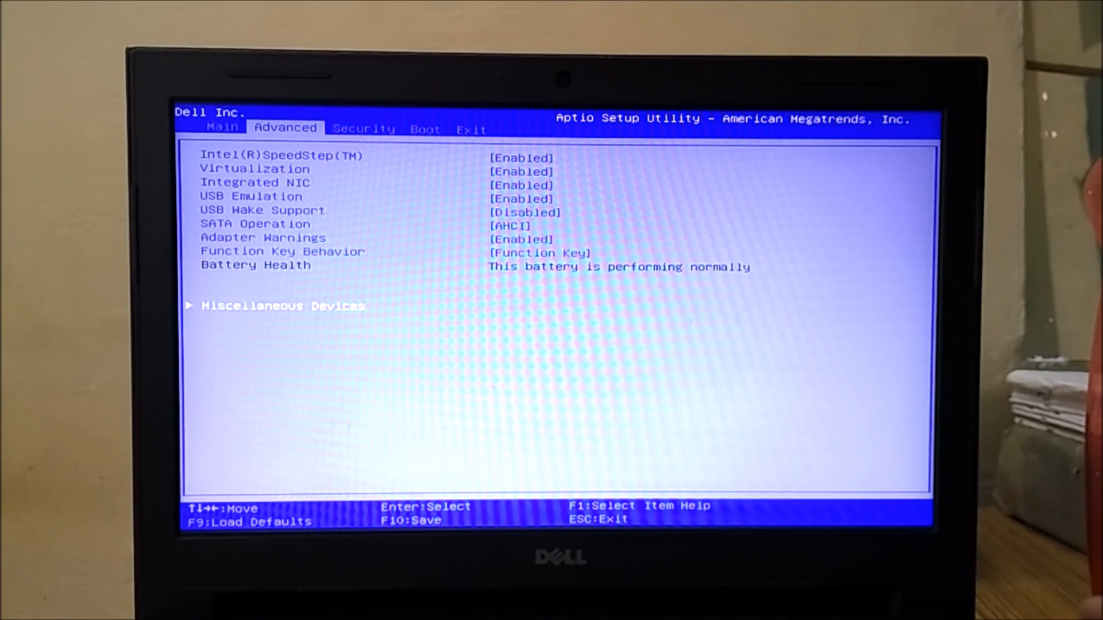
key("enter")
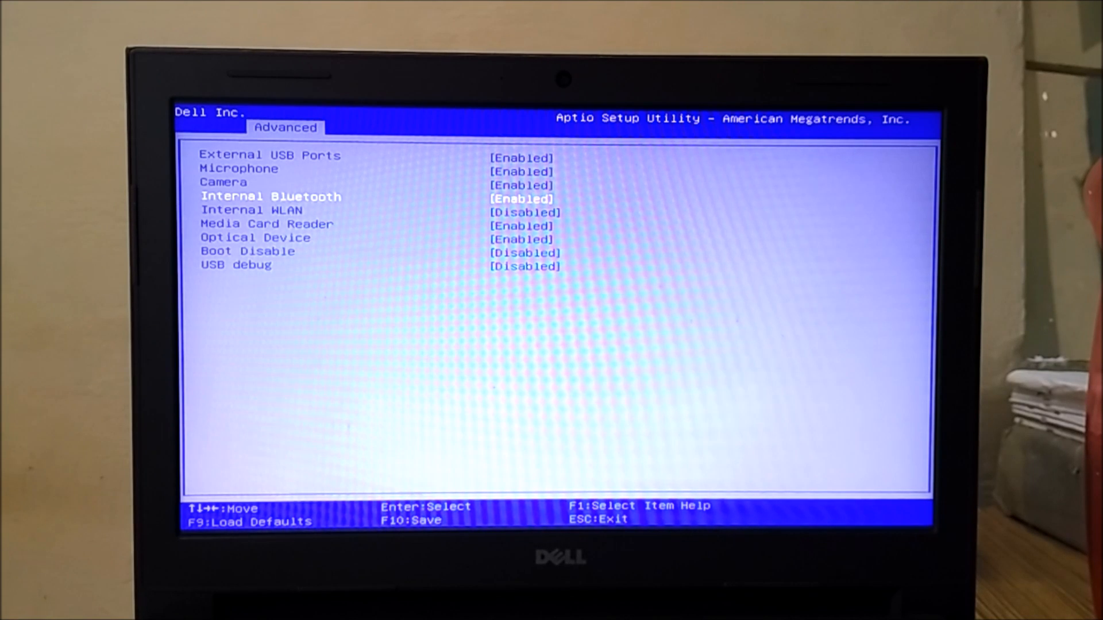
Set Internal WLAN to Enabled, then save with F10 and reboot
key("Down")
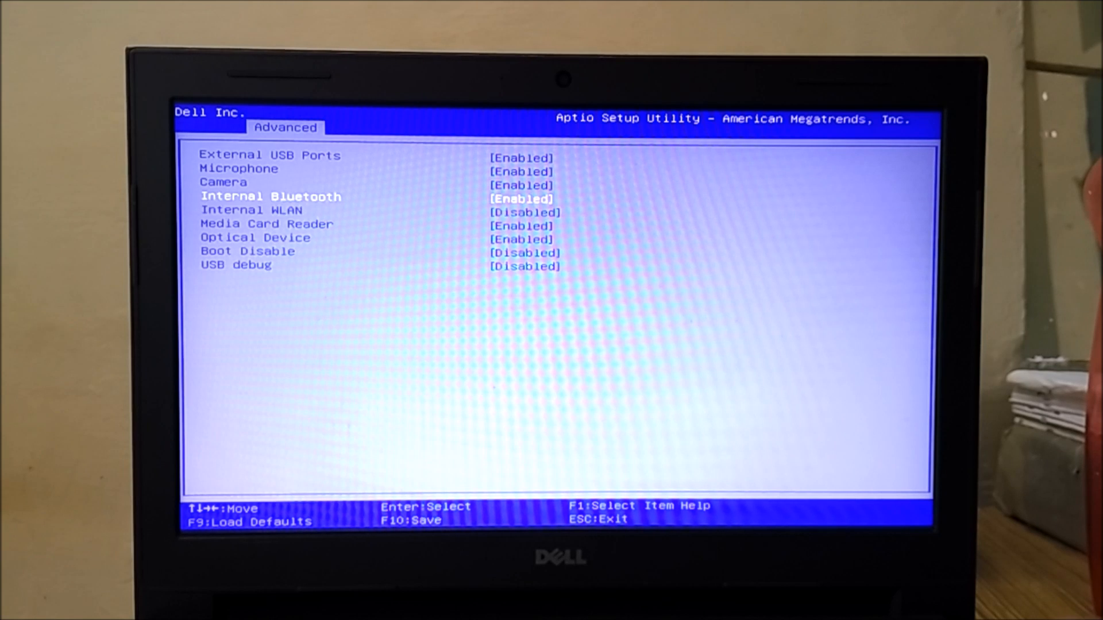
key("Down")
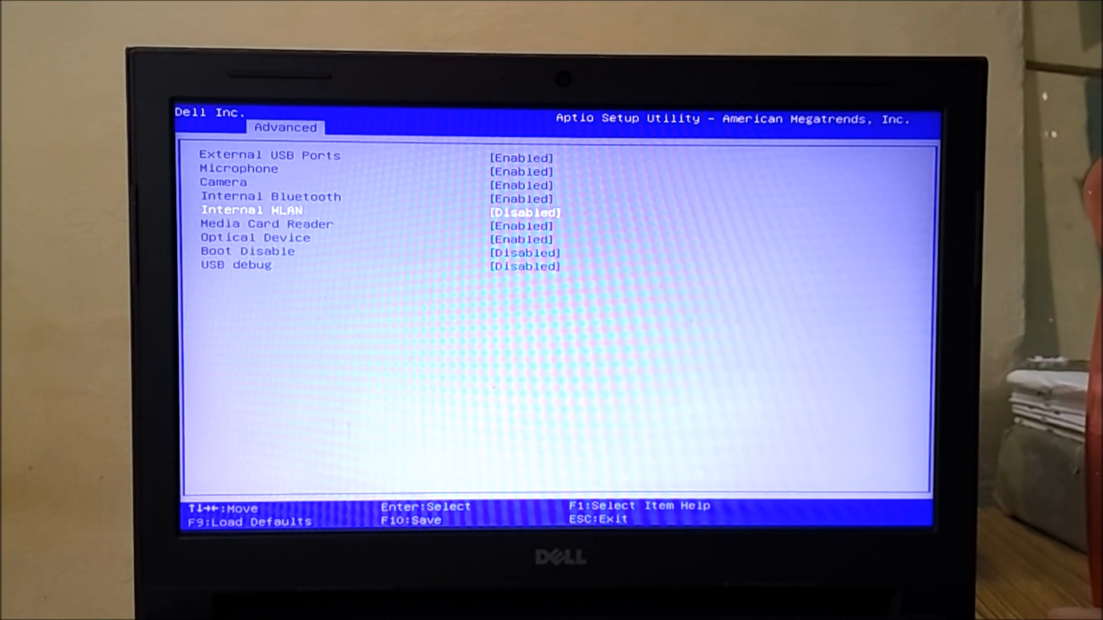
key("up")
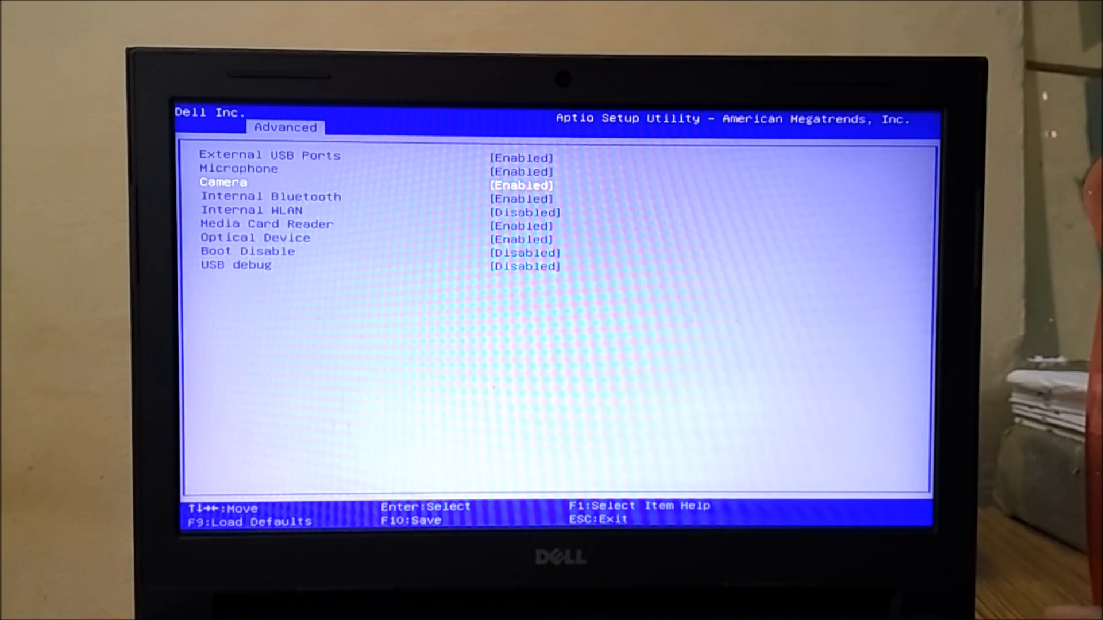
key("down")
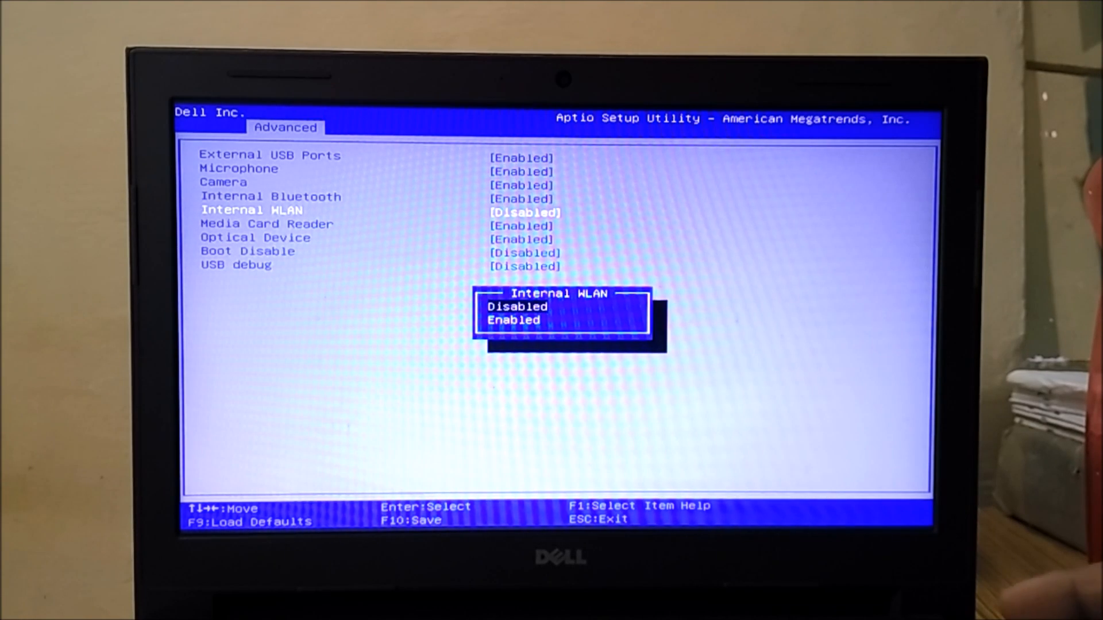
left_click(514, 319)
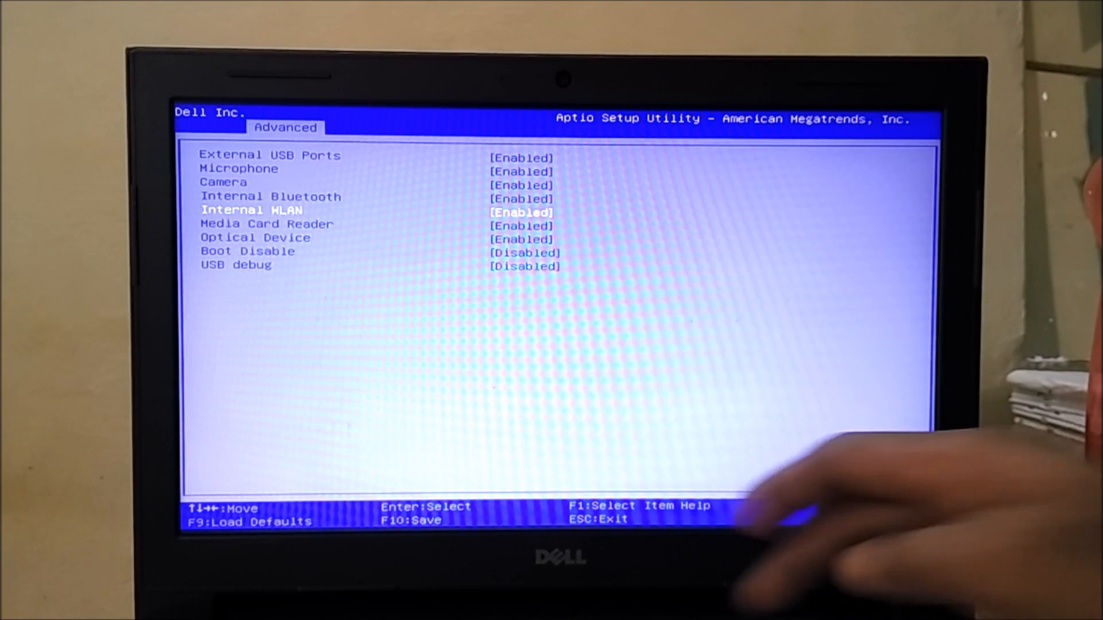
key("f10")
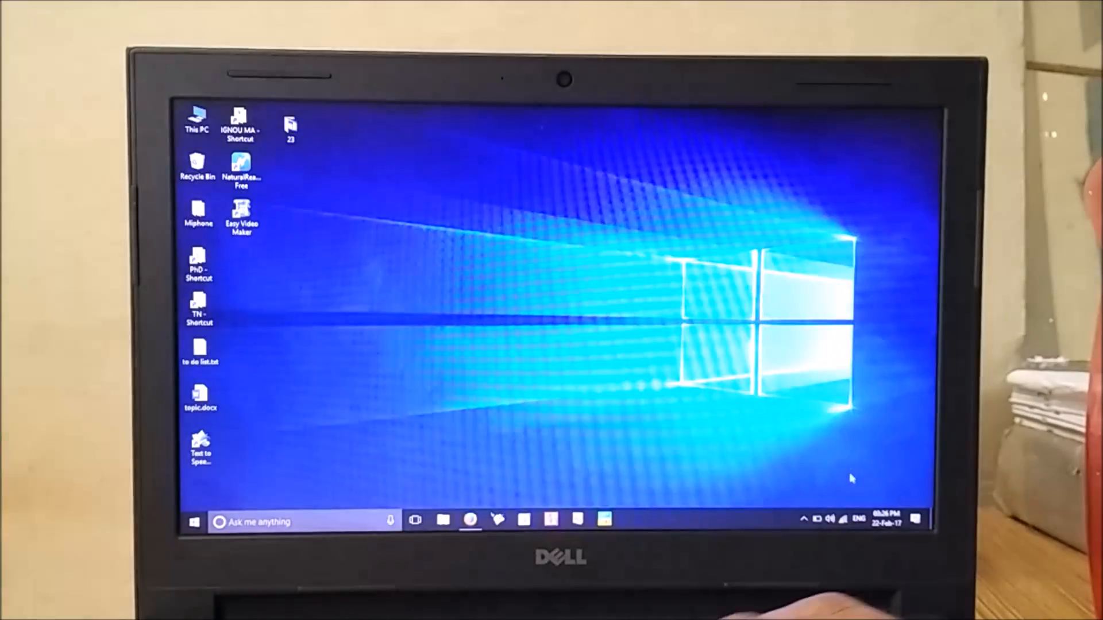
View nearby Wi-Fi networks including JNU Campus, then launch Firefox
left_click(830, 519)
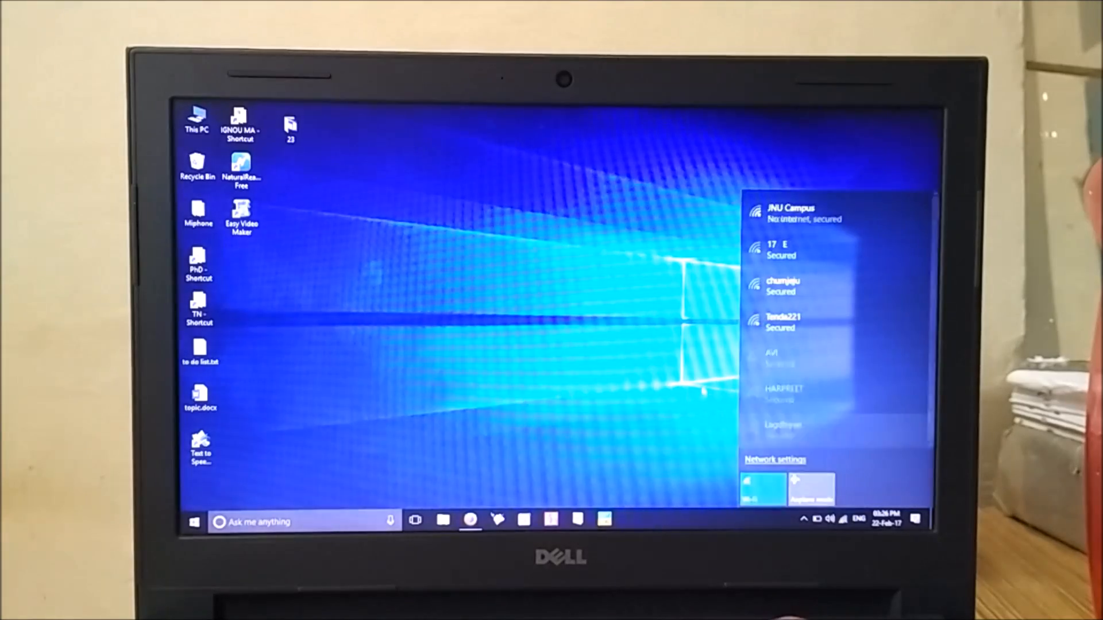
left_click(470, 521)
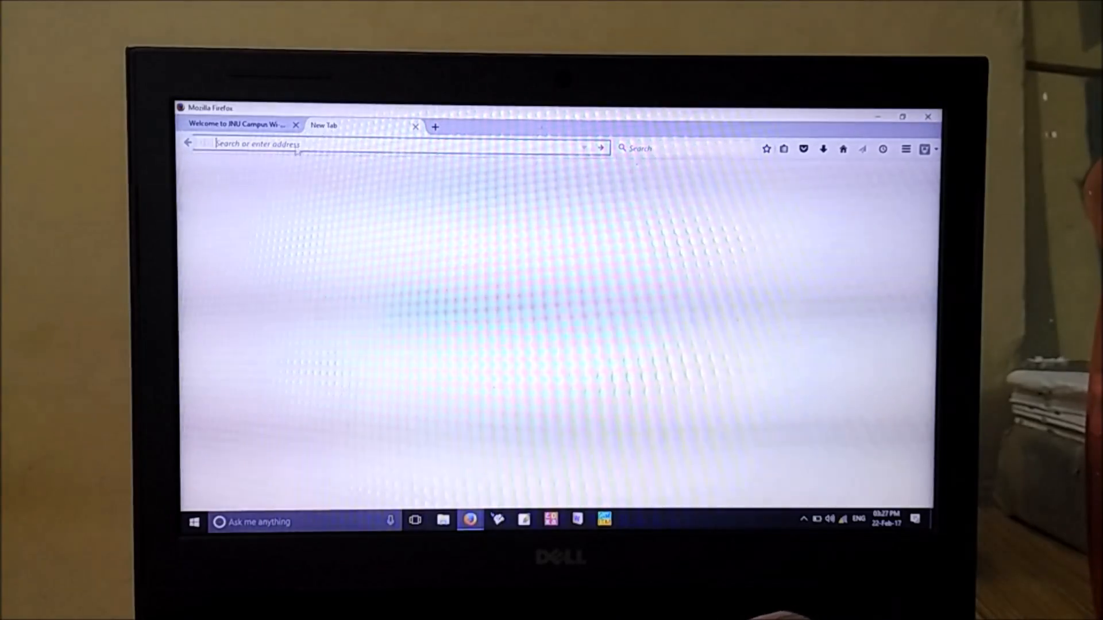